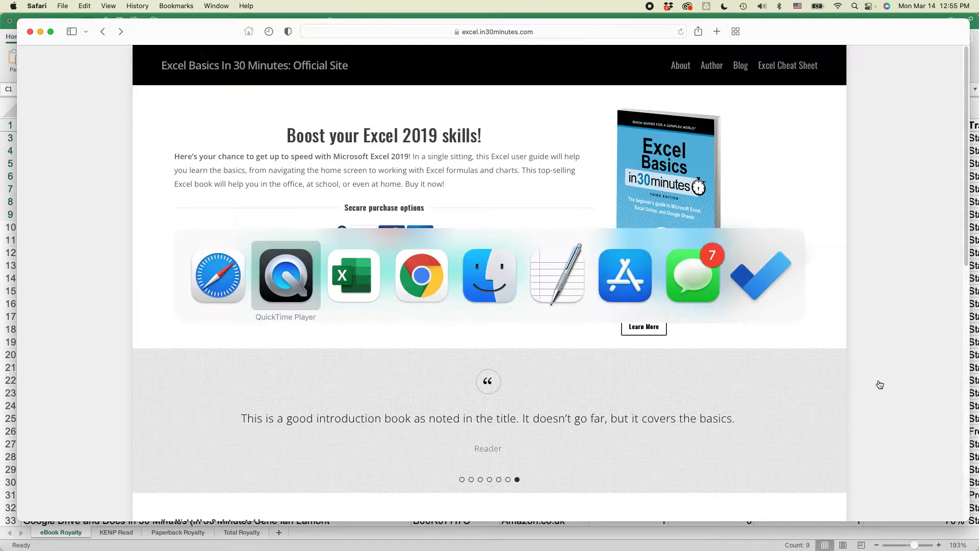
Hide the Marketplace column (D) so Units Sold sits right after ASIN.
click(354, 274)
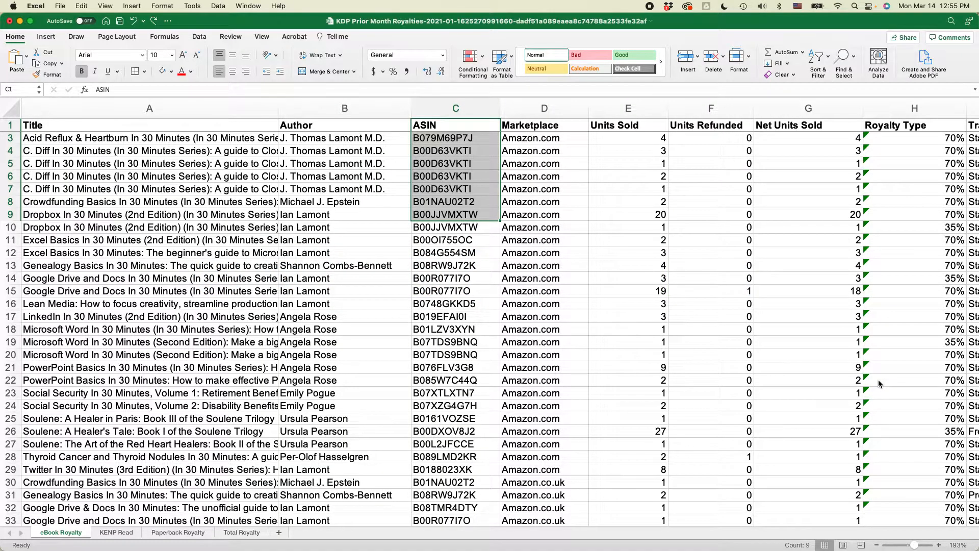
mouse_move(732, 310)
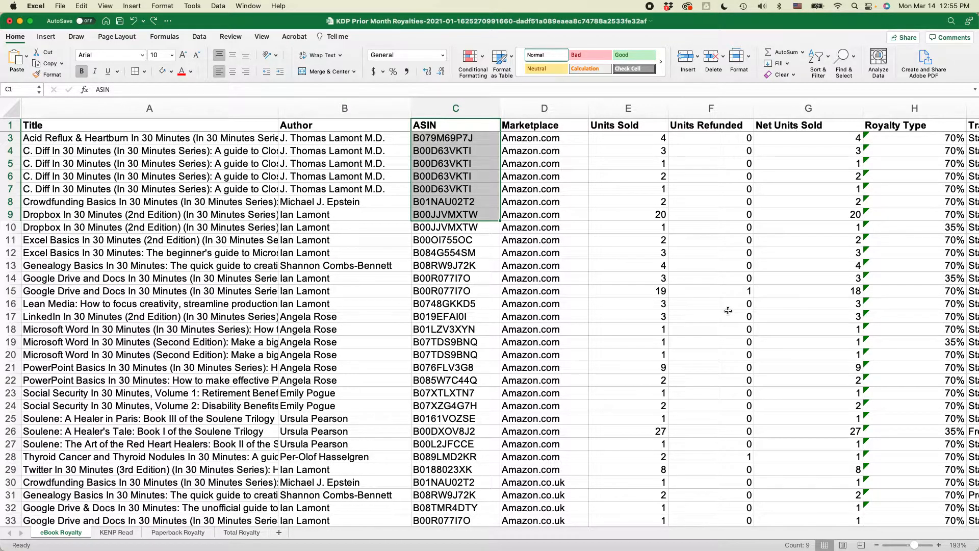
mouse_move(570, 305)
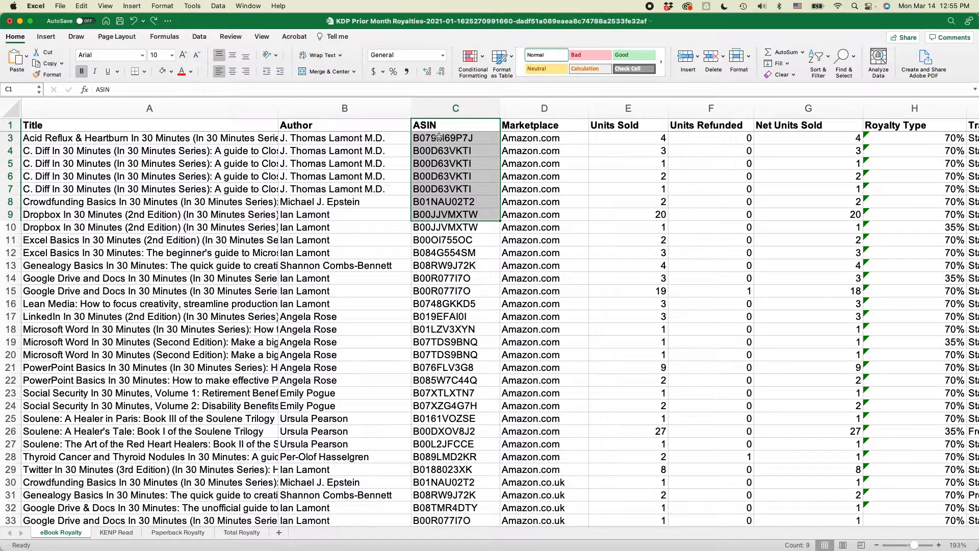
mouse_move(624, 210)
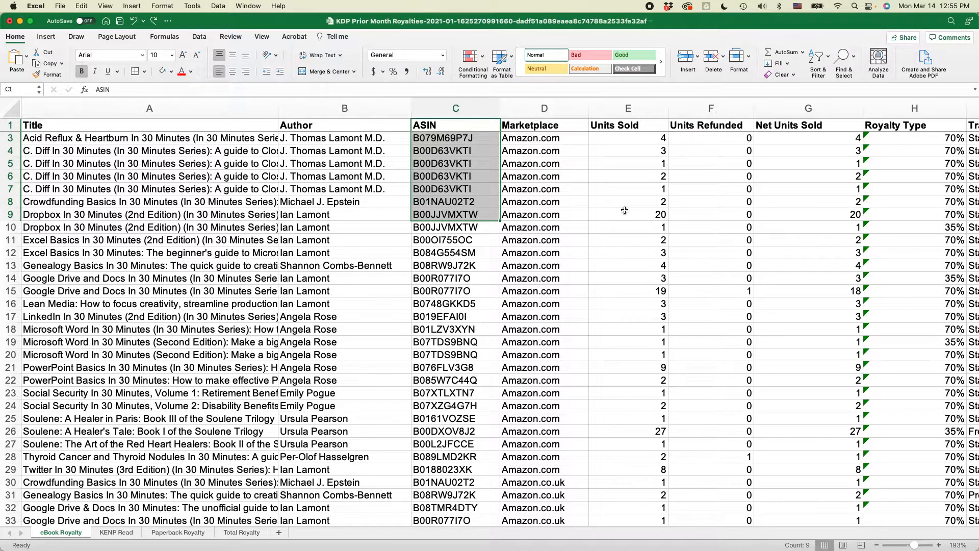
mouse_move(524, 120)
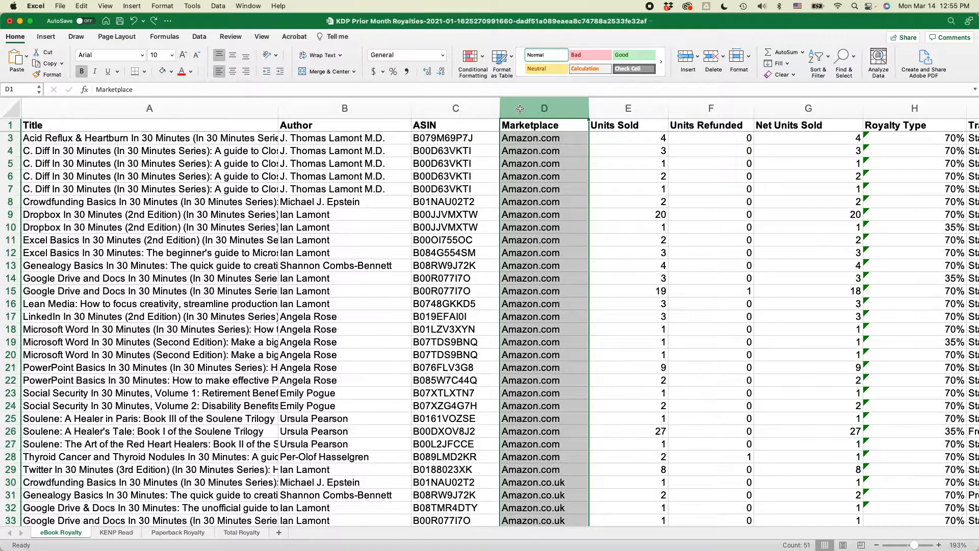
right_click(544, 108)
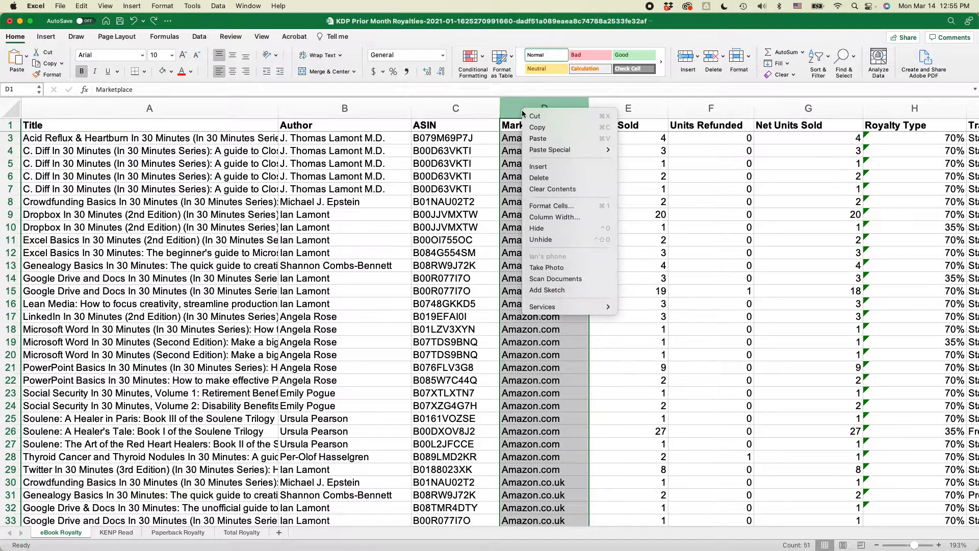
click(555, 232)
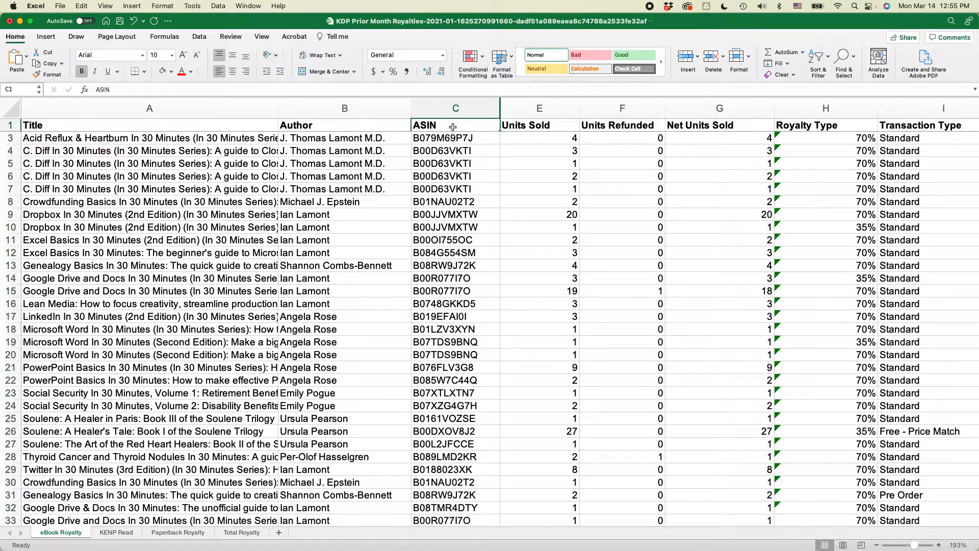
Select C1:E9 — ASIN and Units Sold for the first seven books — as chart source.
click(455, 138)
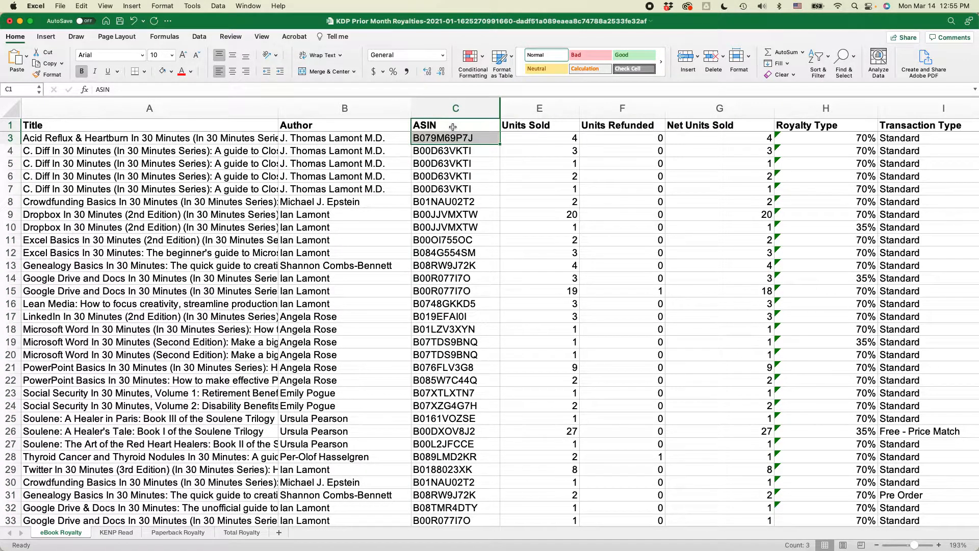
drag(455, 138, 455, 214)
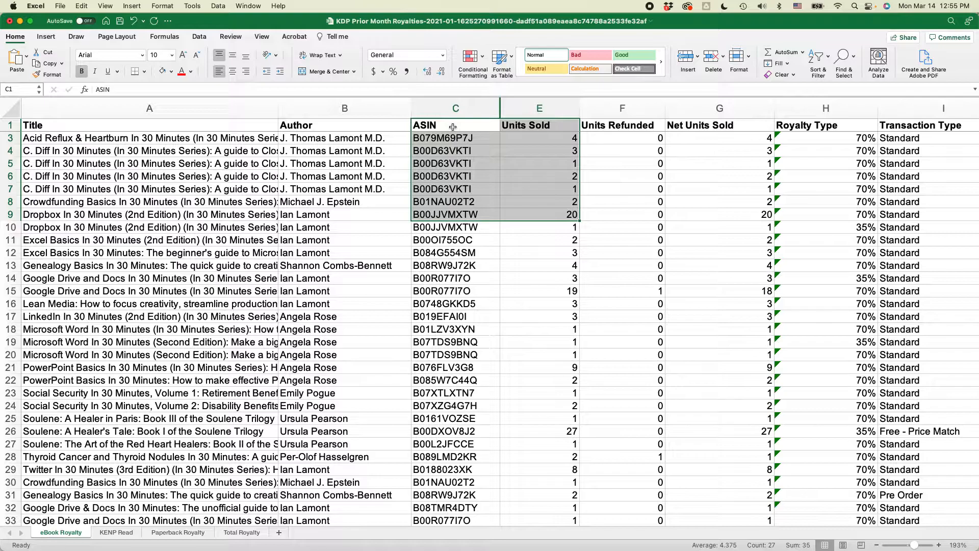
mouse_move(507, 164)
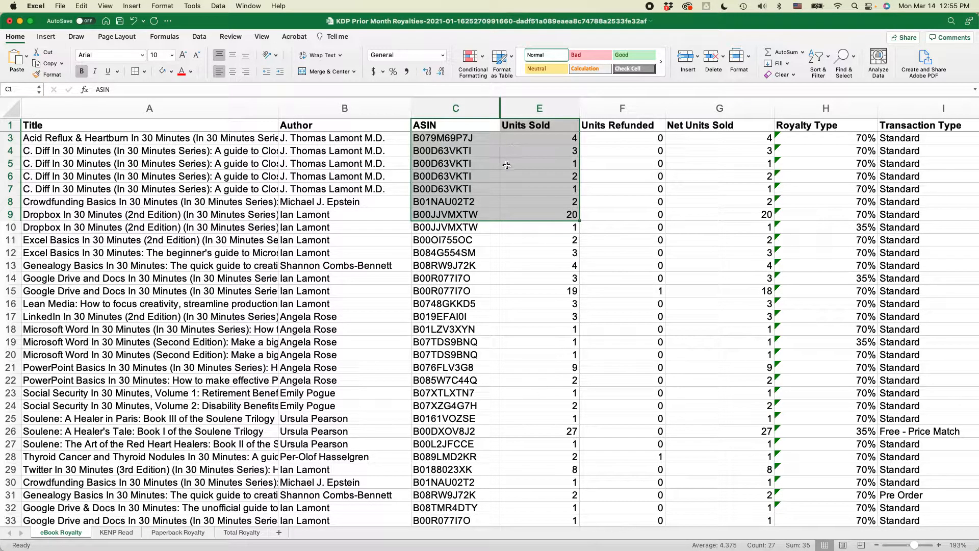
click(44, 37)
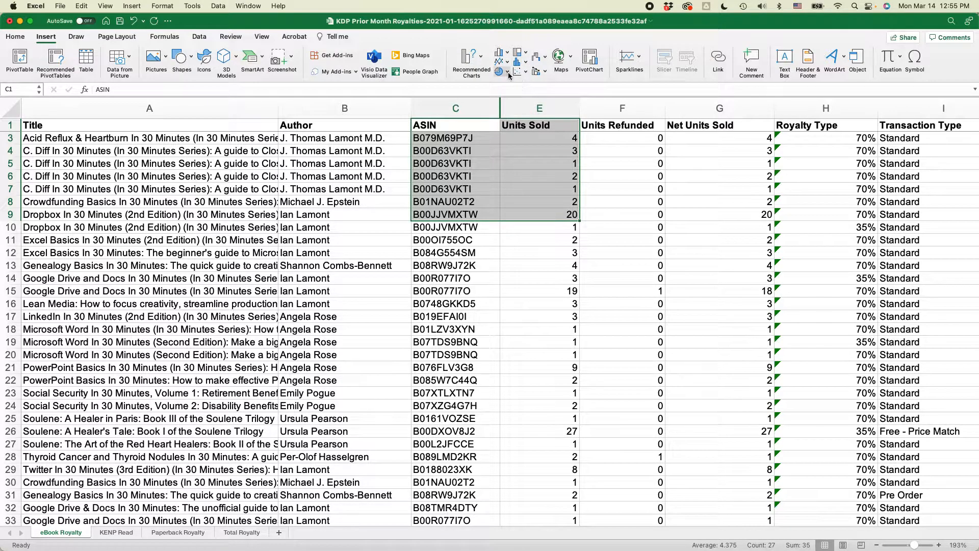
Insert a plain 2-D pie chart of Units Sold by ASIN onto the sheet.
click(500, 60)
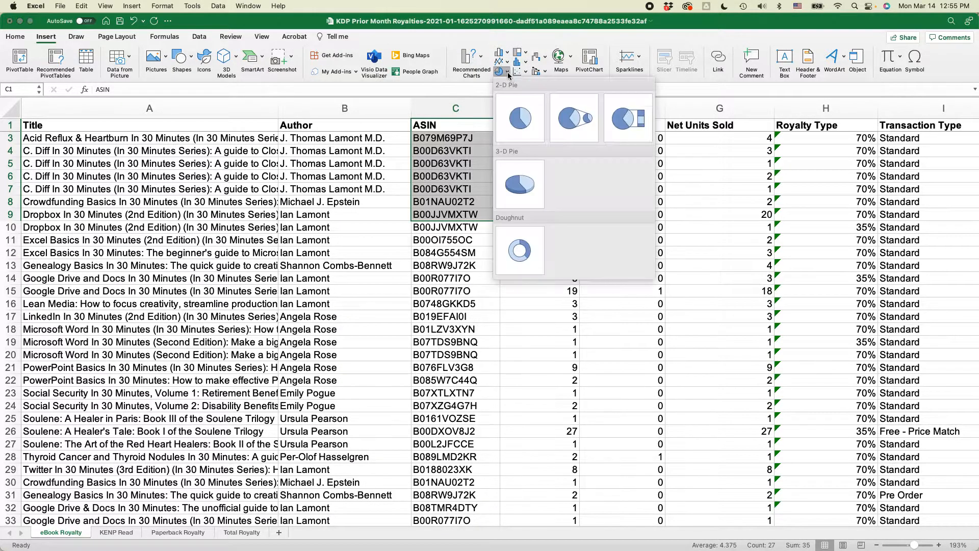
mouse_move(519, 117)
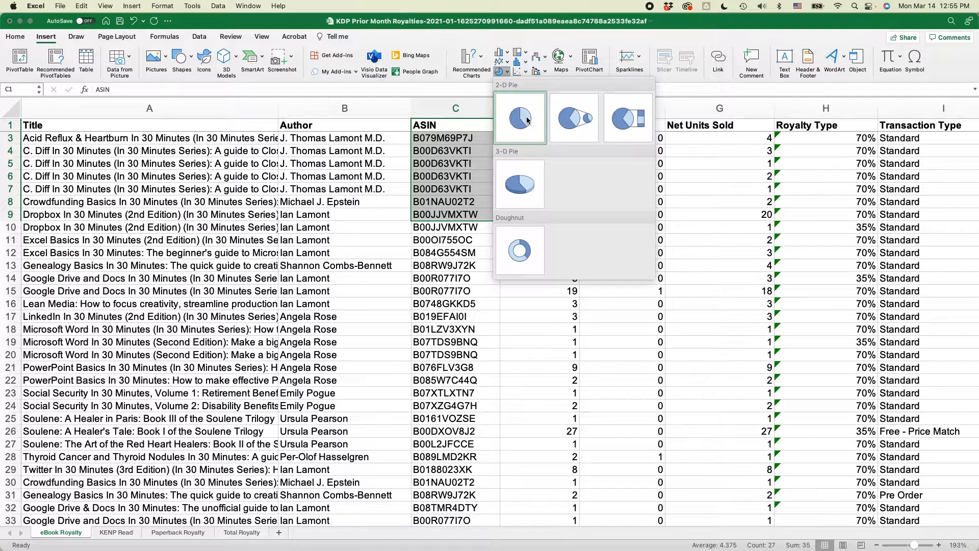
mouse_move(519, 181)
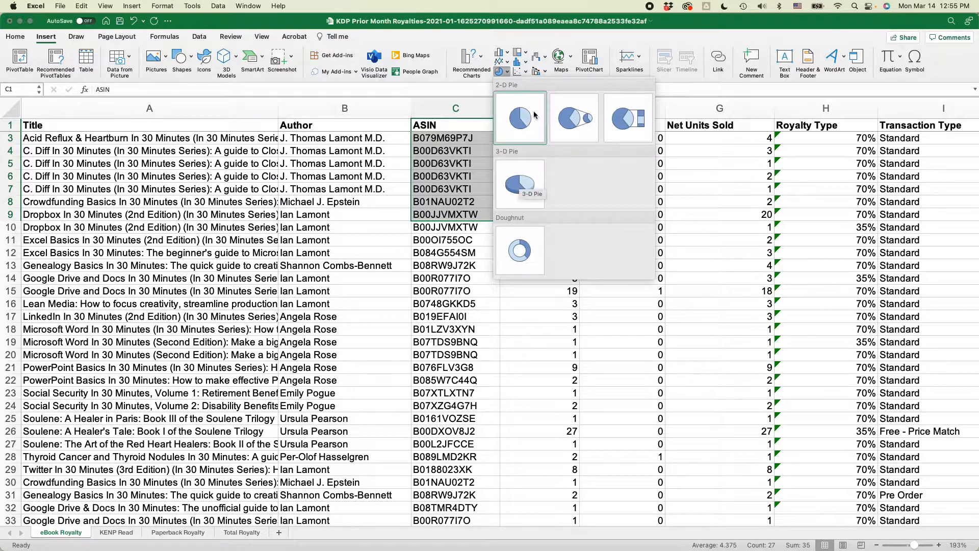
click(519, 117)
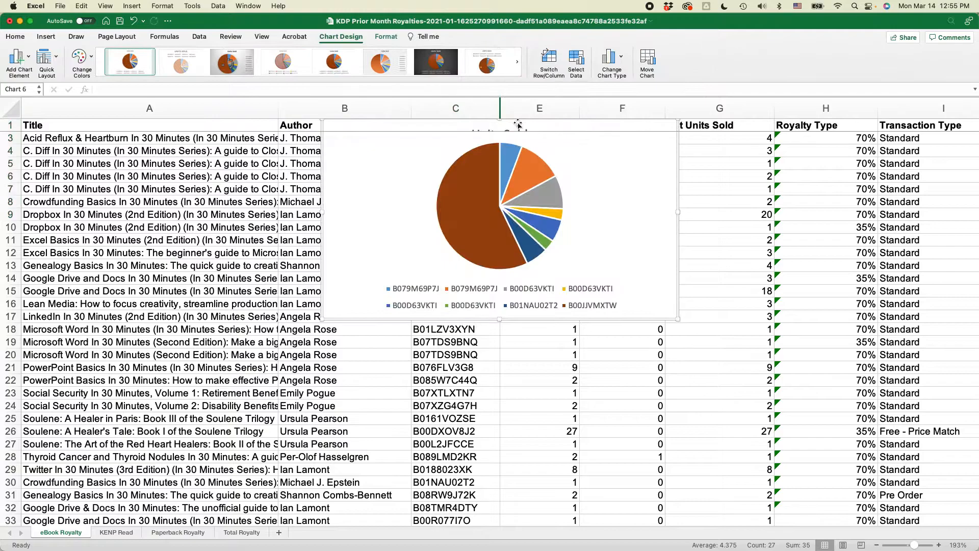
mouse_move(570, 227)
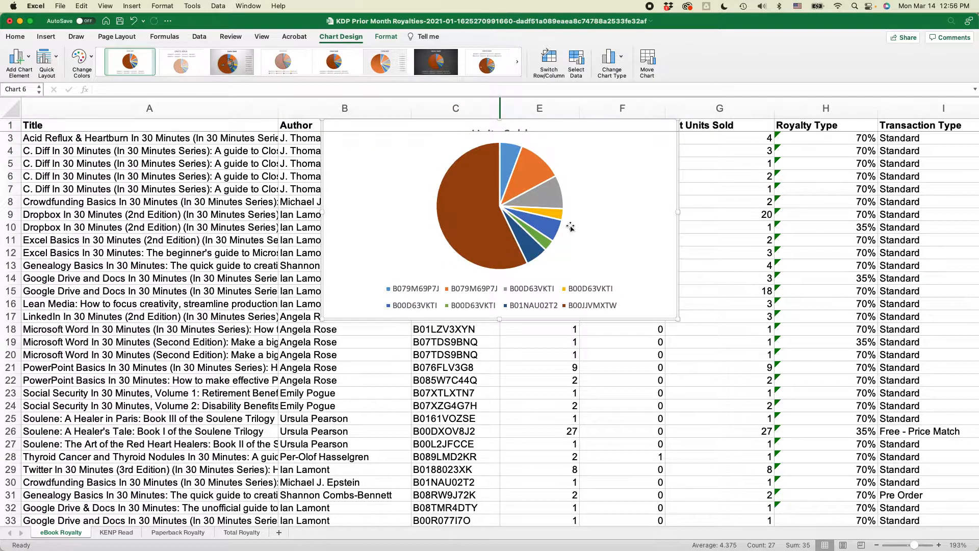
mouse_move(478, 255)
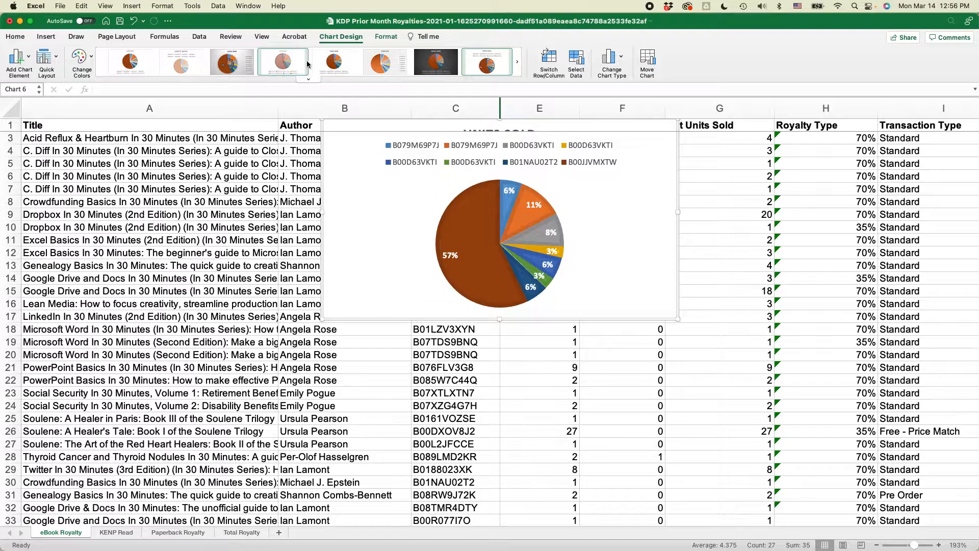
Apply a chart style with percentage labels, grey-blue colours, and enlarge the pie.
click(334, 62)
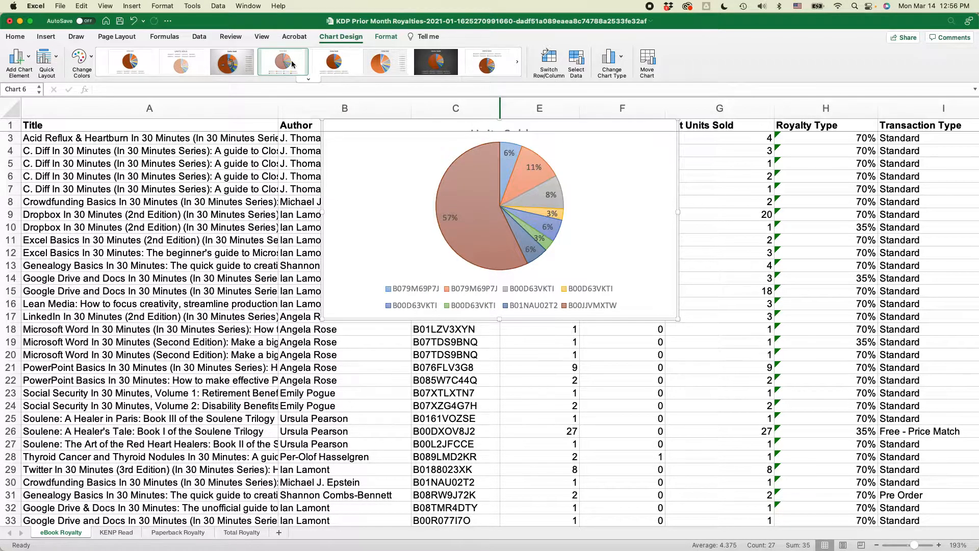
click(81, 61)
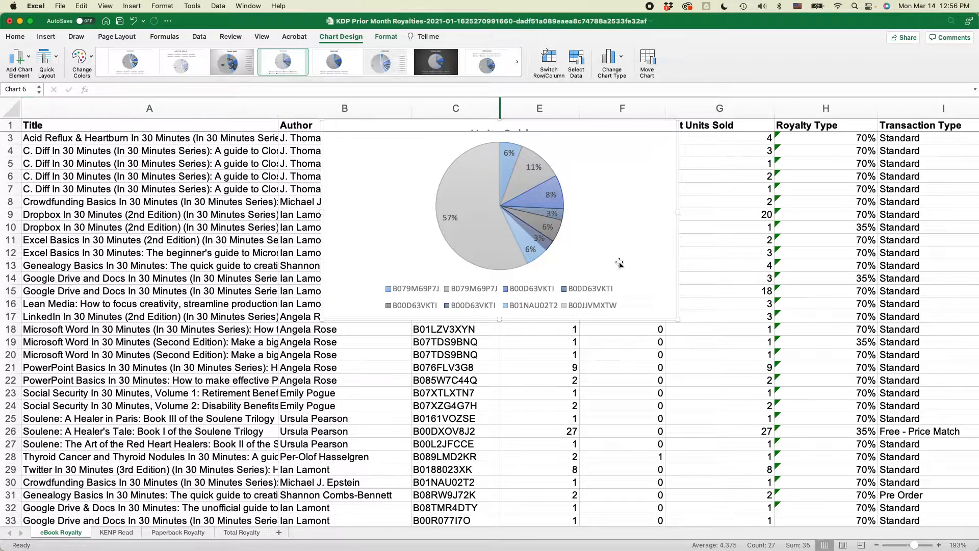
drag(677, 318, 712, 349)
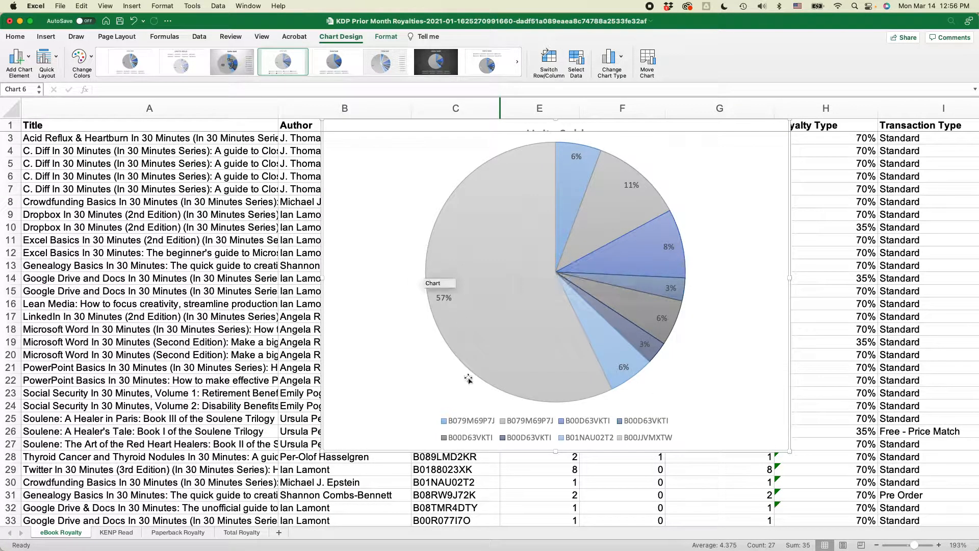
mouse_move(407, 514)
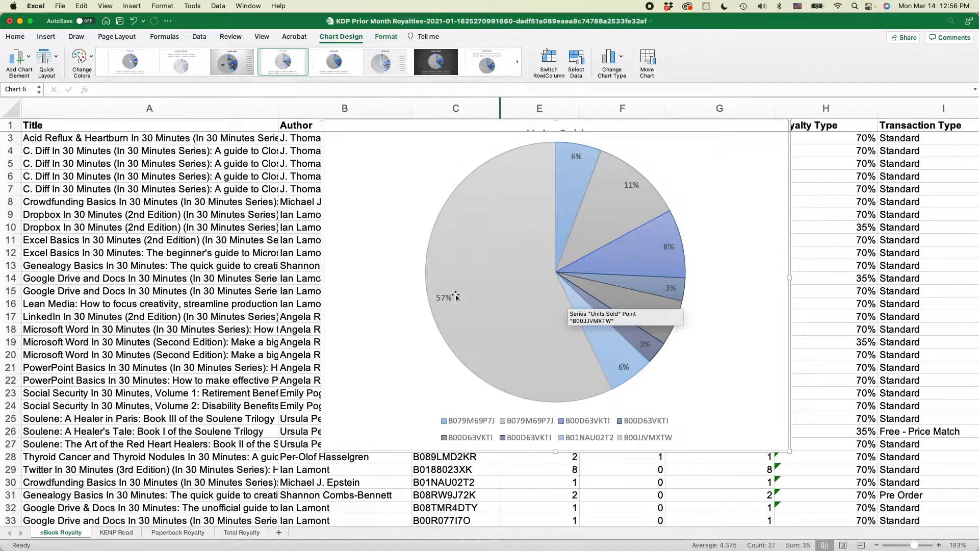
mouse_move(473, 298)
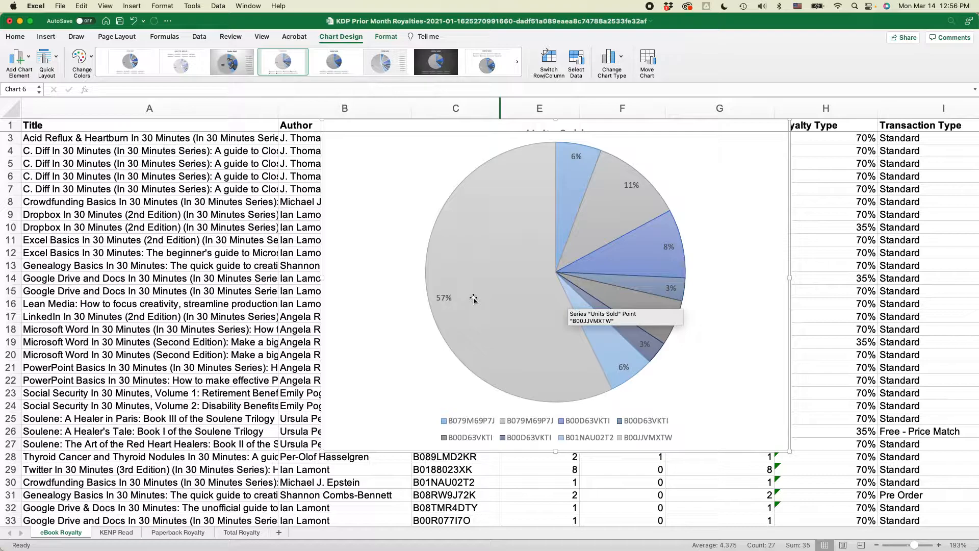